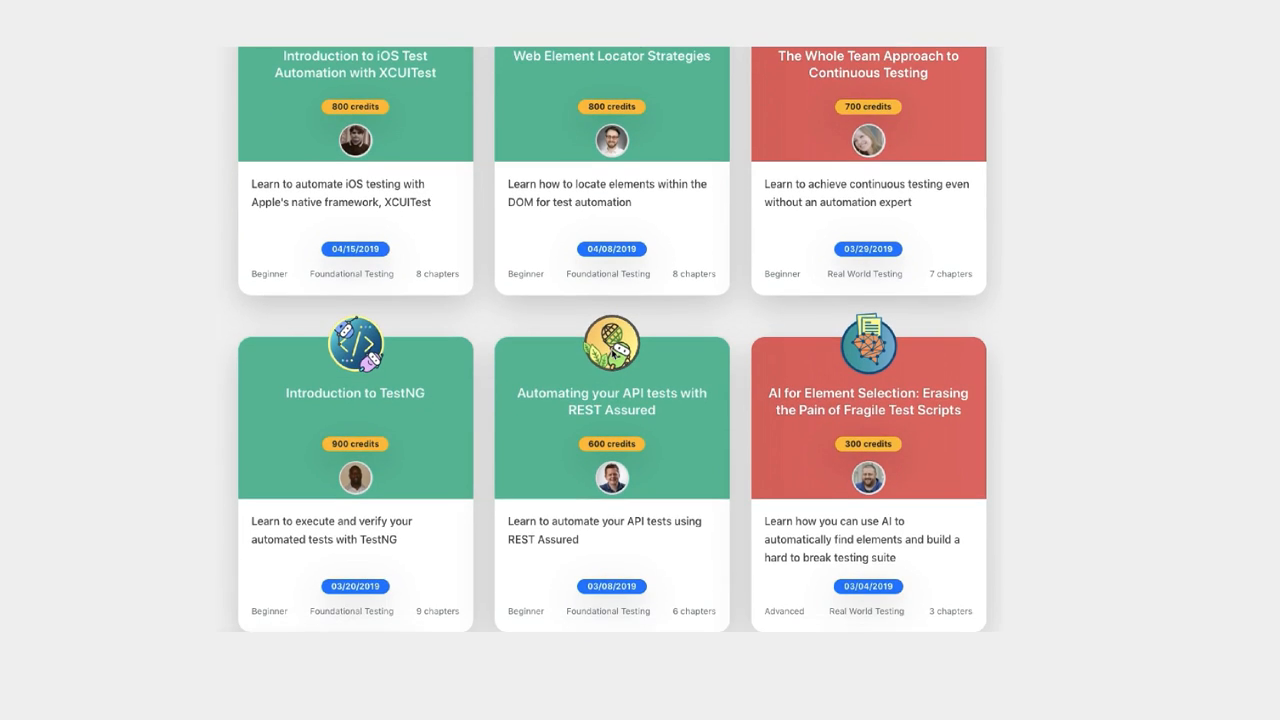
- Add 'return false;' after the loop on line 61 of LotteryTicket.java's search method
scroll(down, 3)
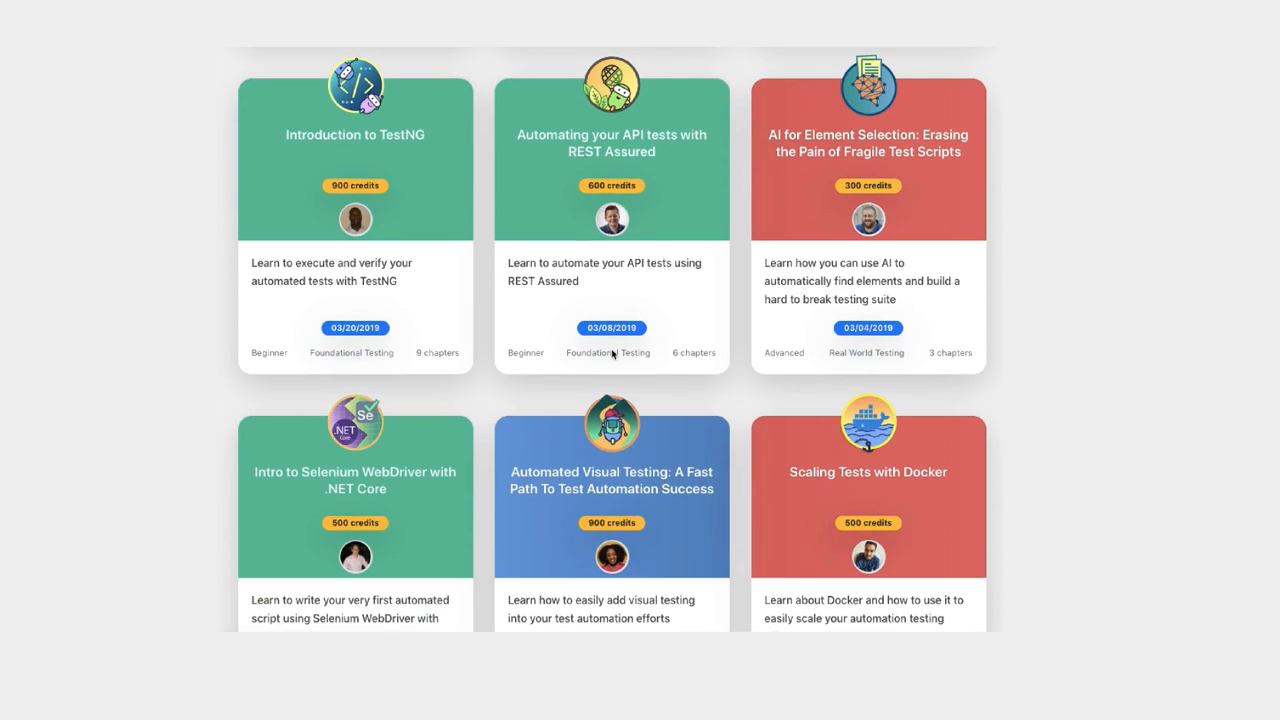
scroll(down, 3)
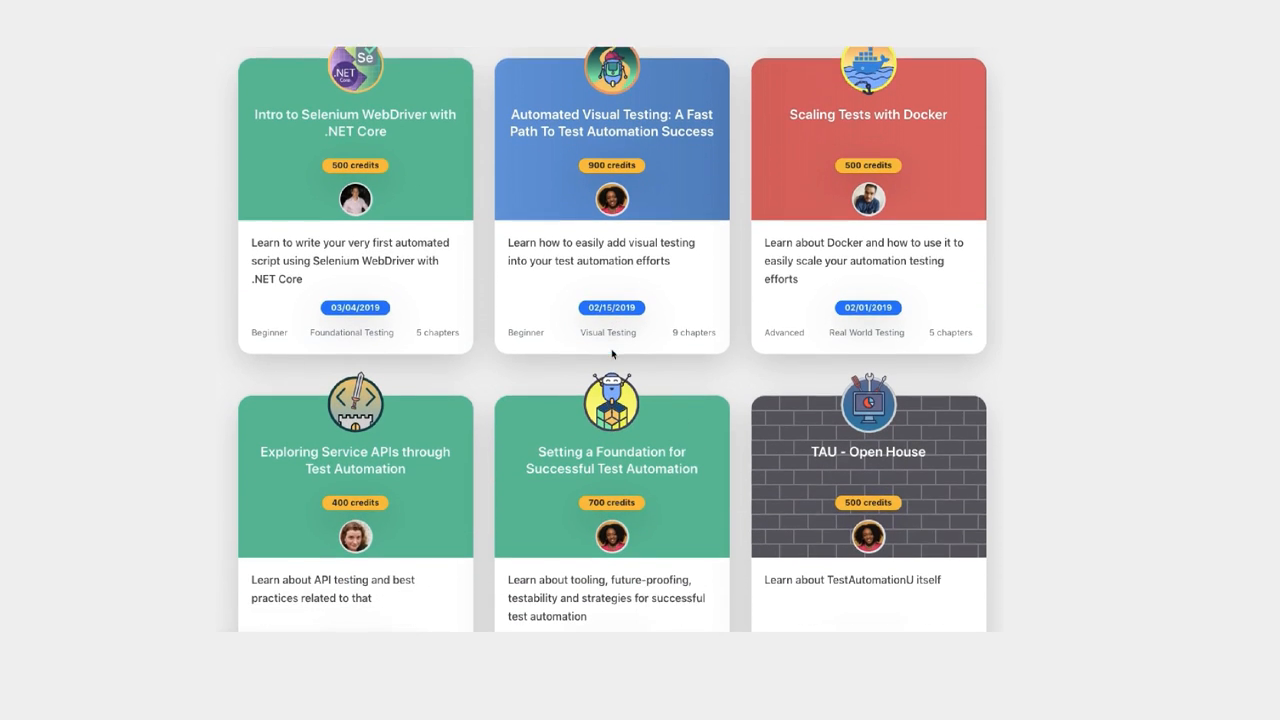
scroll(down, 3)
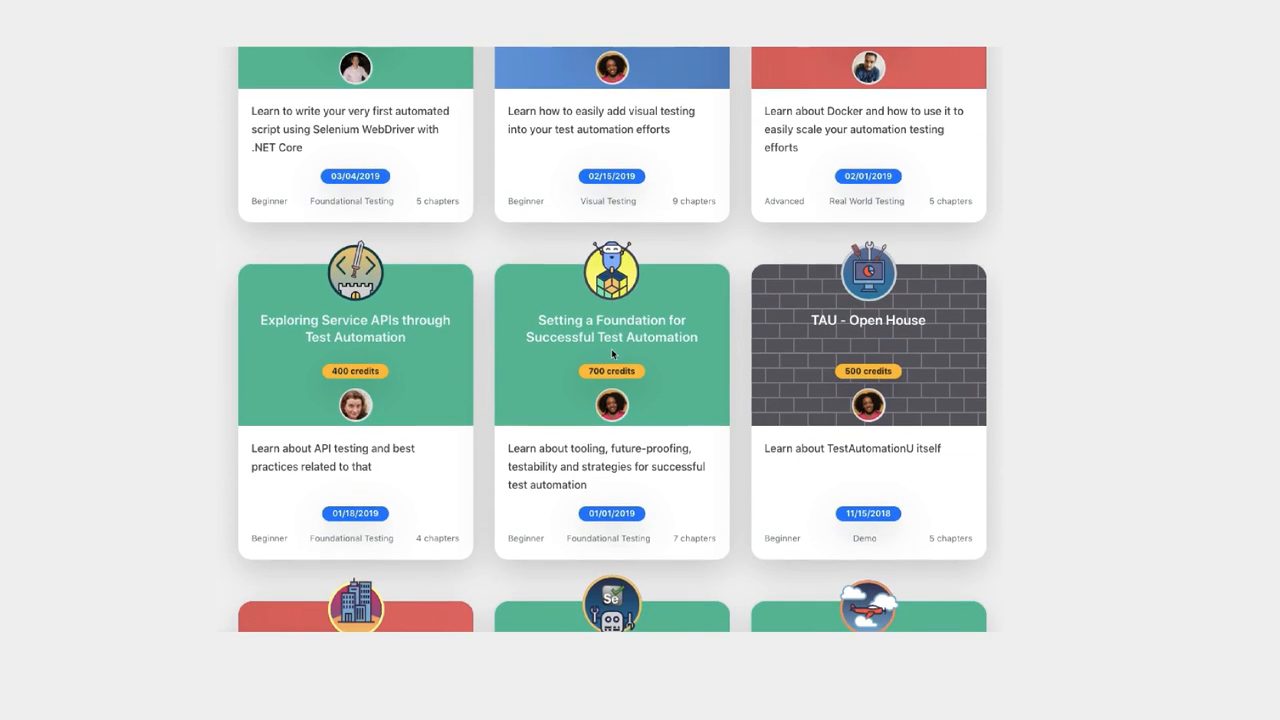
scroll(down, 3)
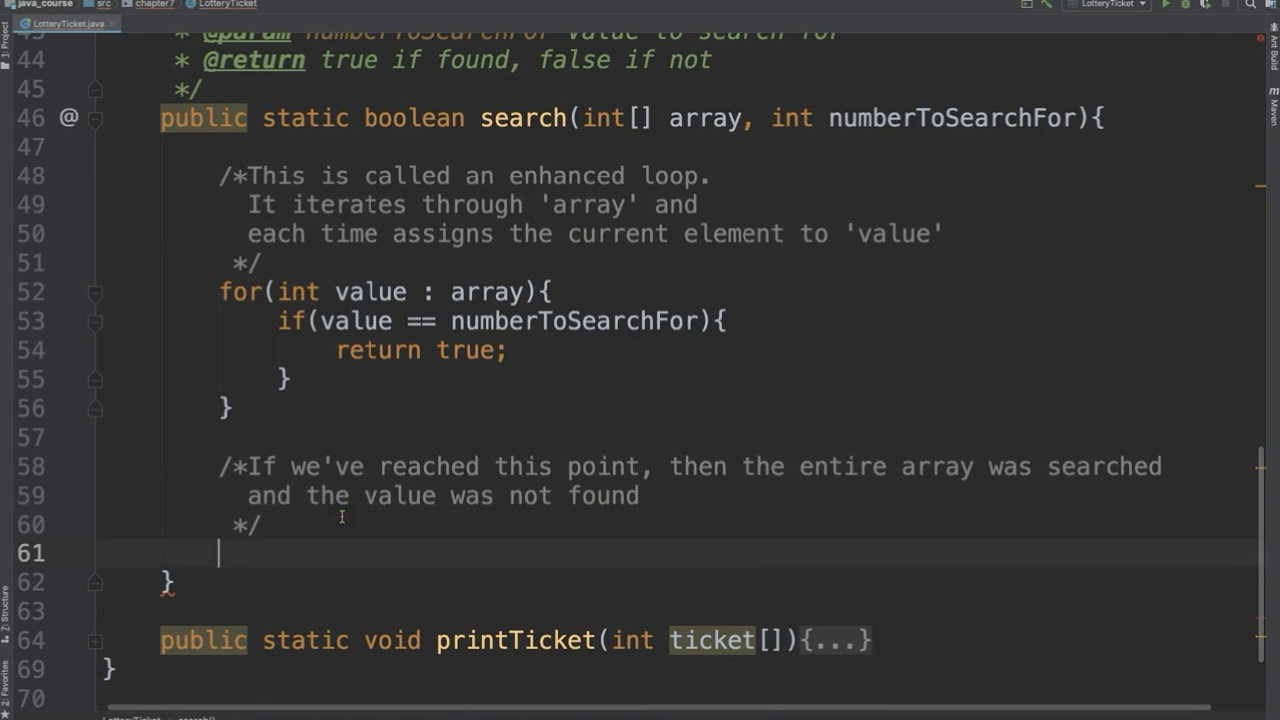
text(return false;)
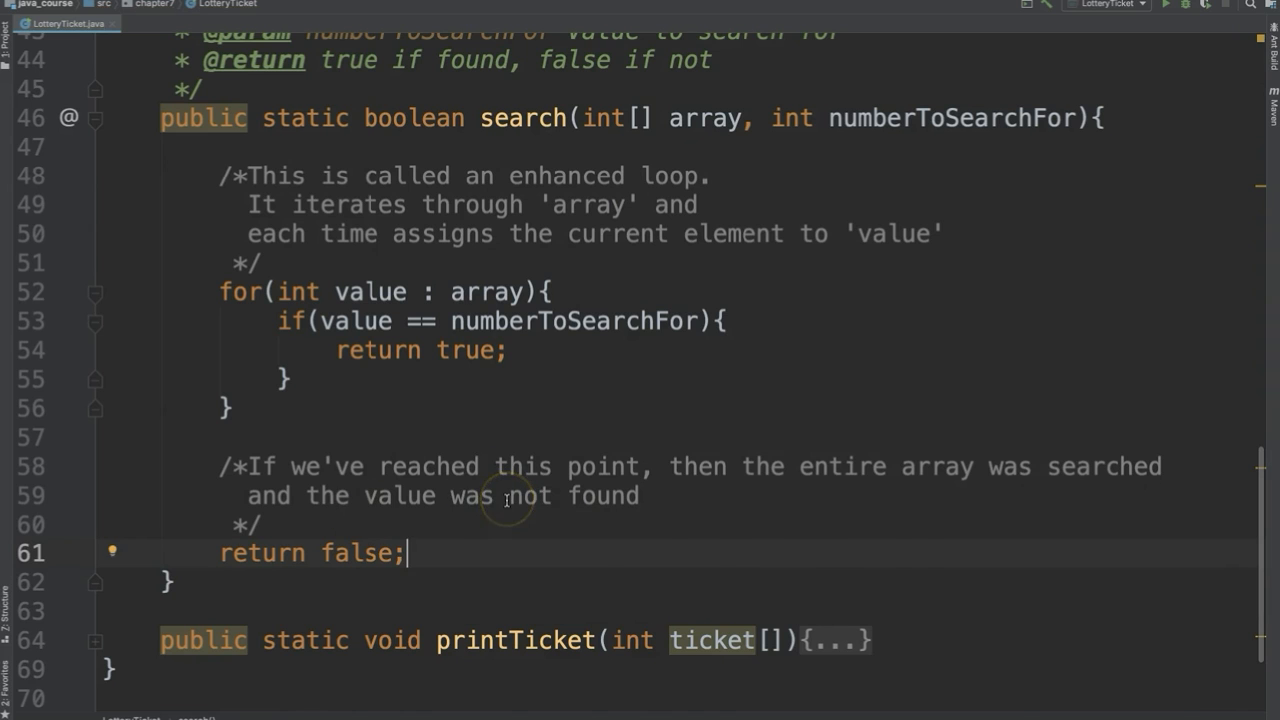
key(alt+tab)
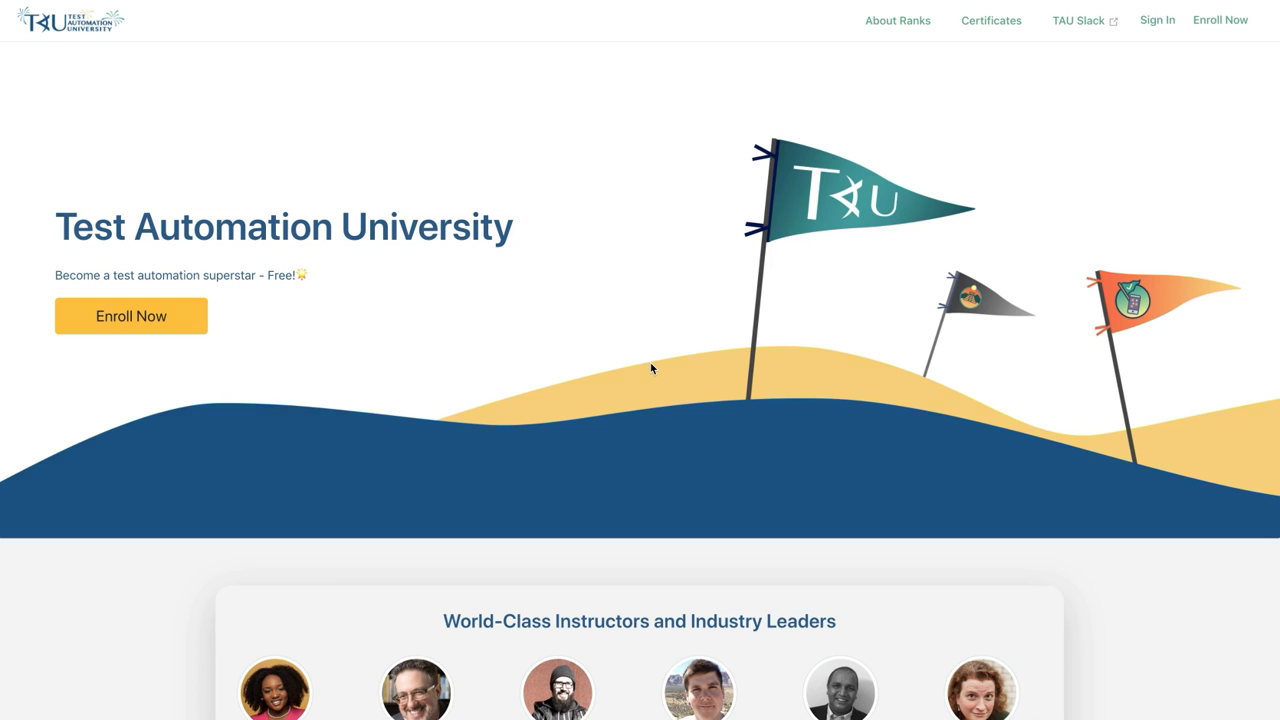
mouse_move(130, 350)
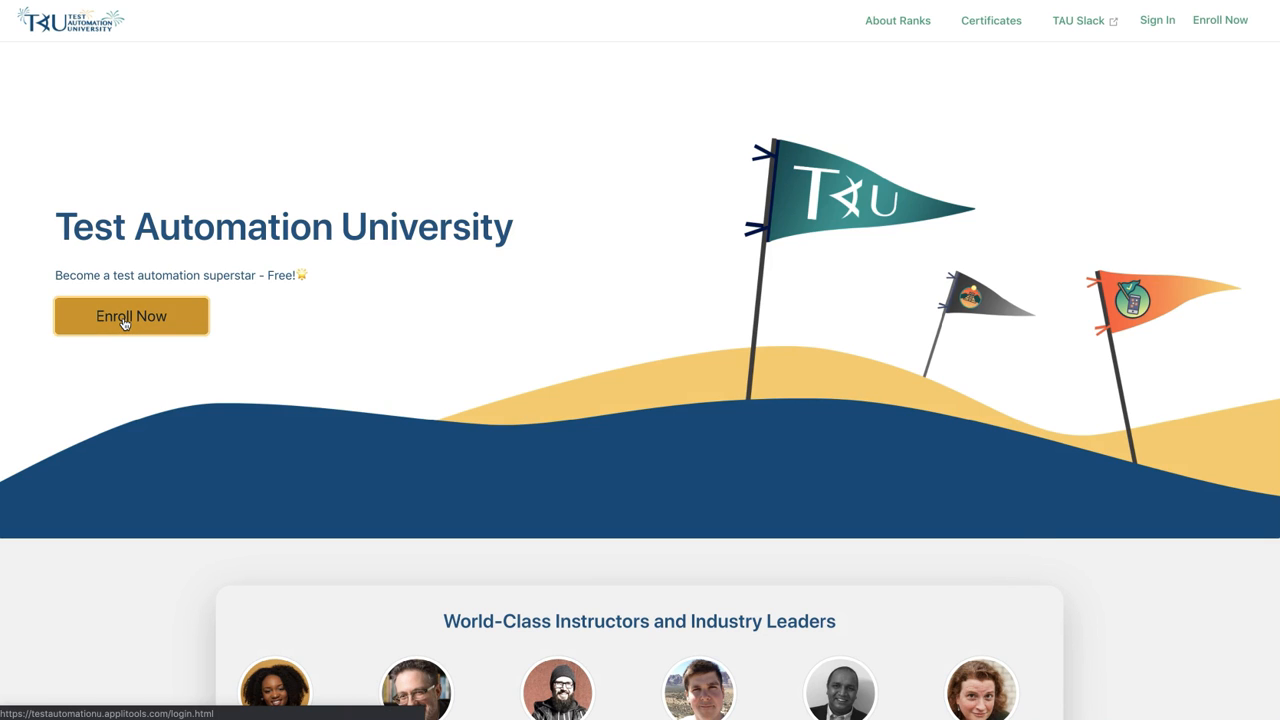
- Sign in with Google through Enroll Now and scroll down to the earned certificates
click(131, 316)
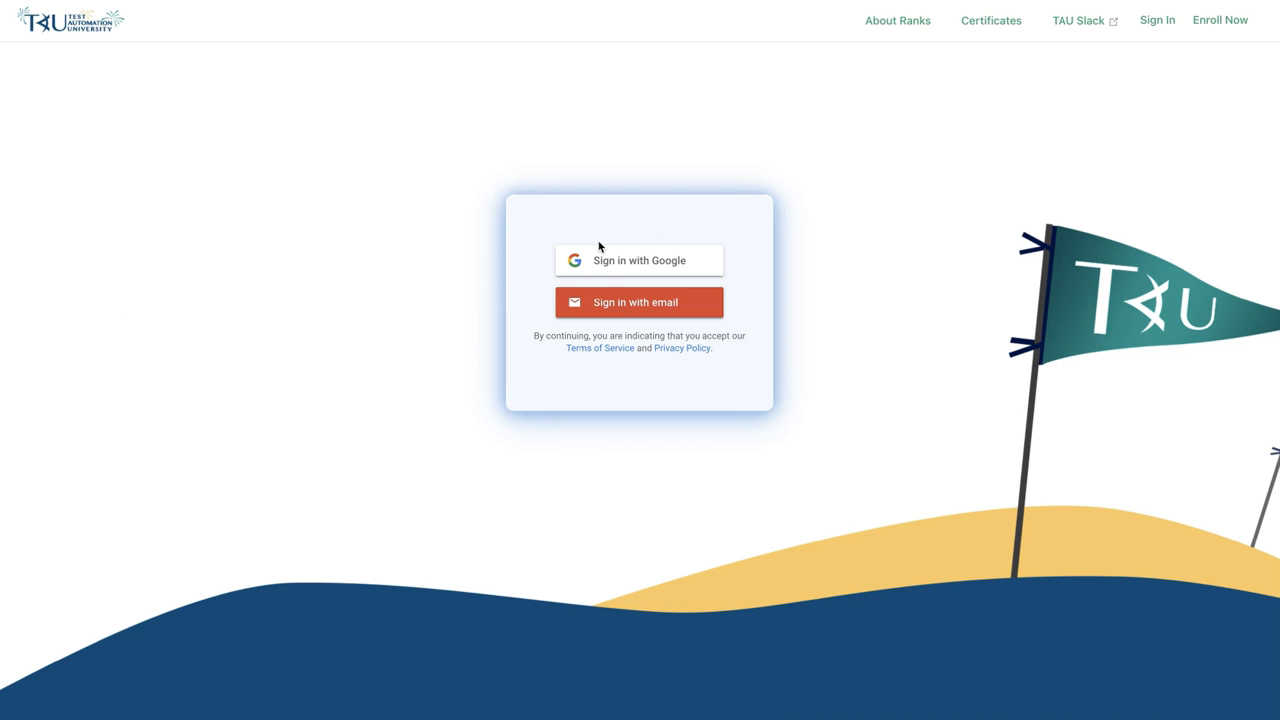
mouse_move(639, 260)
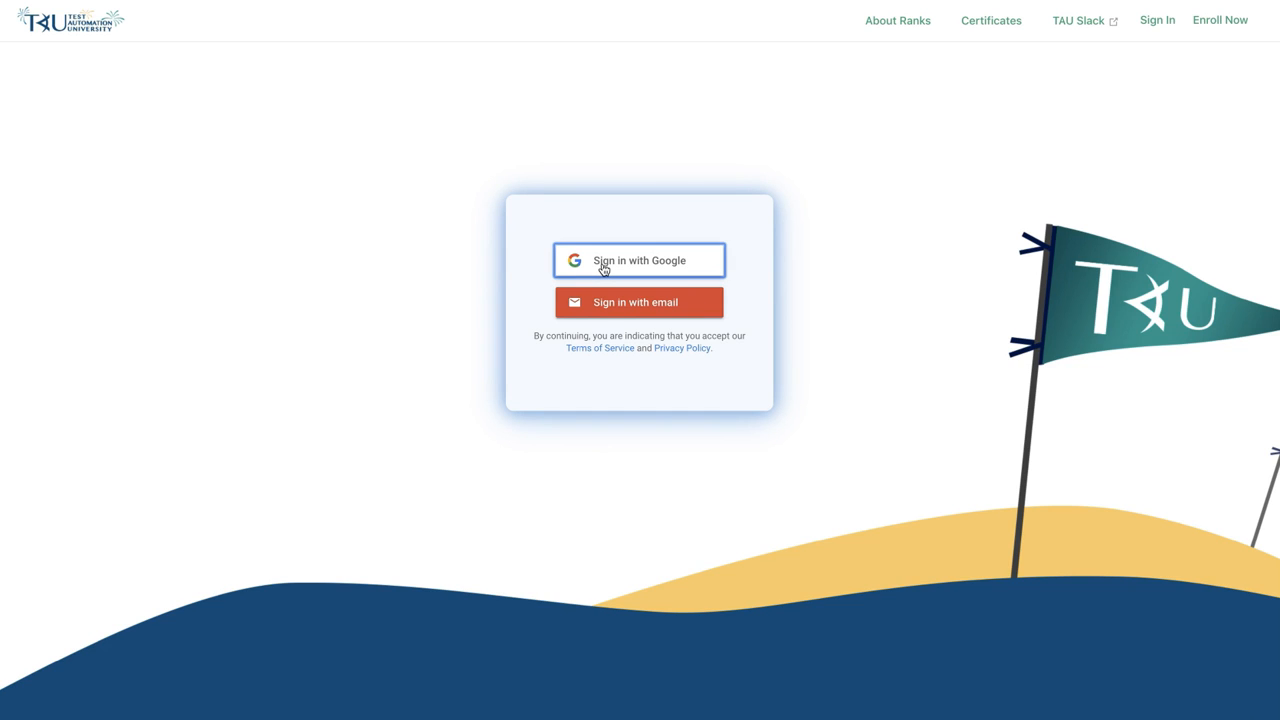
click(639, 260)
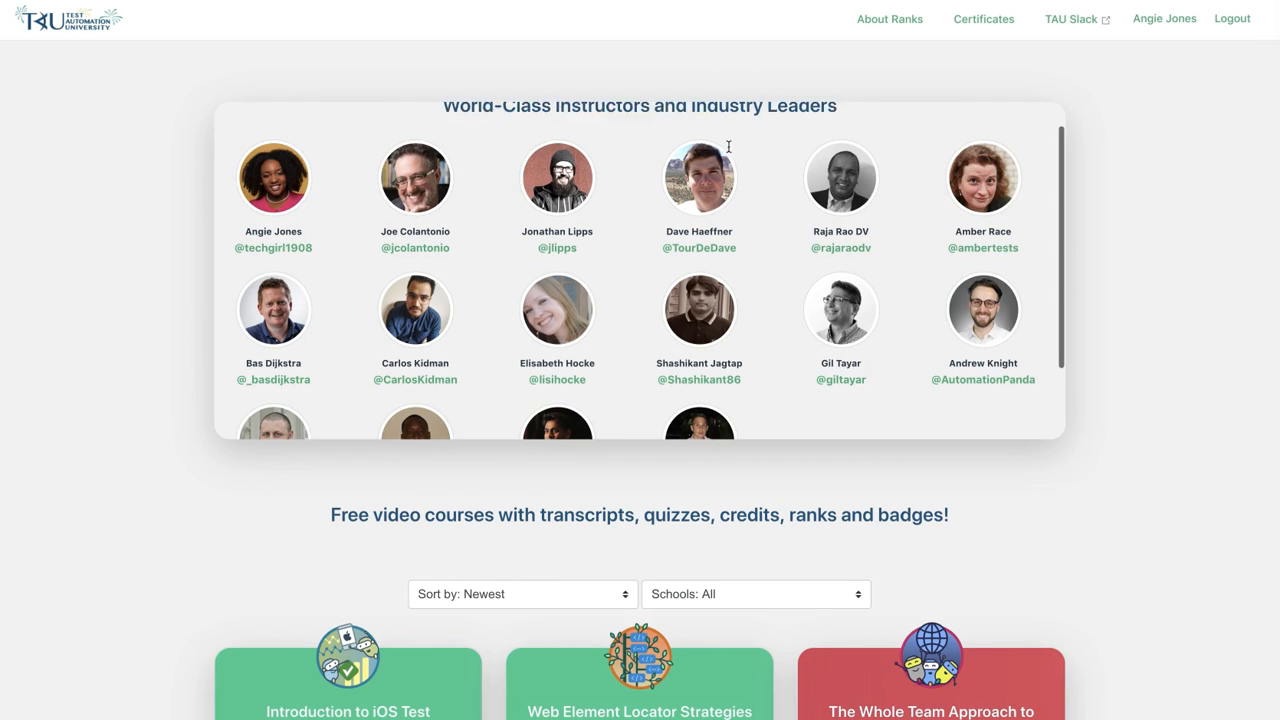
scroll(down, 3)
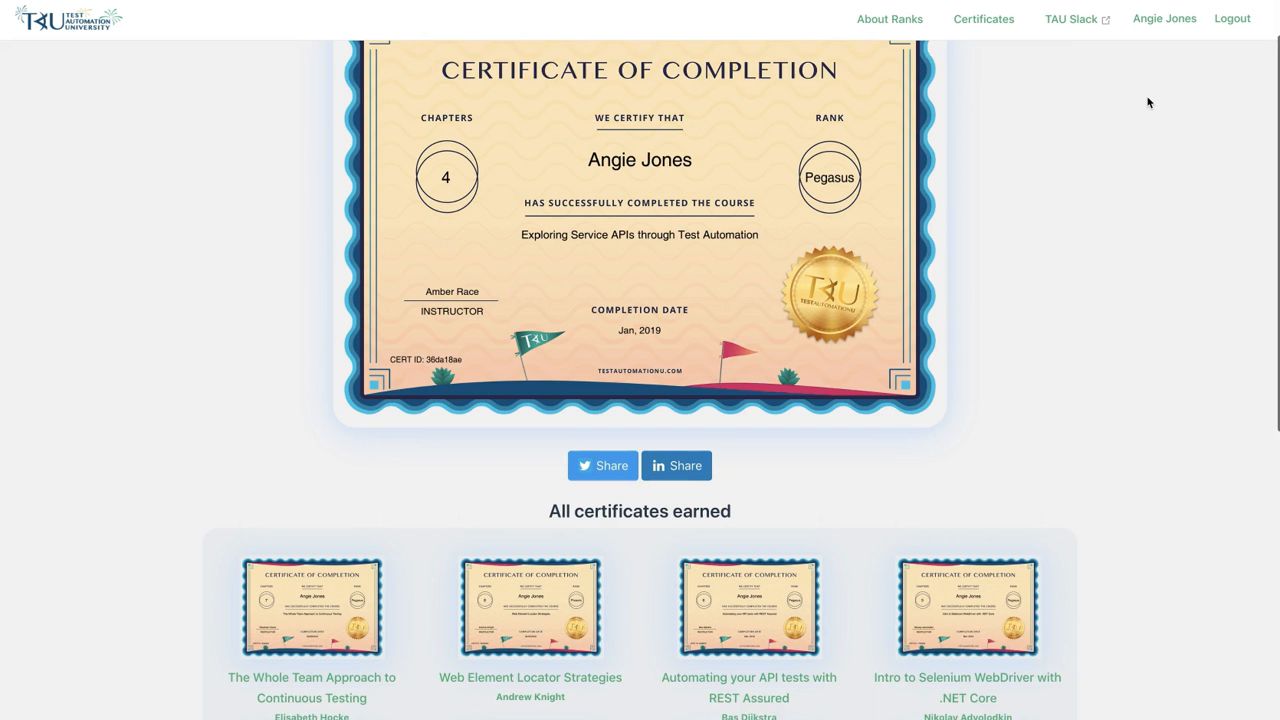
scroll(down, 3)
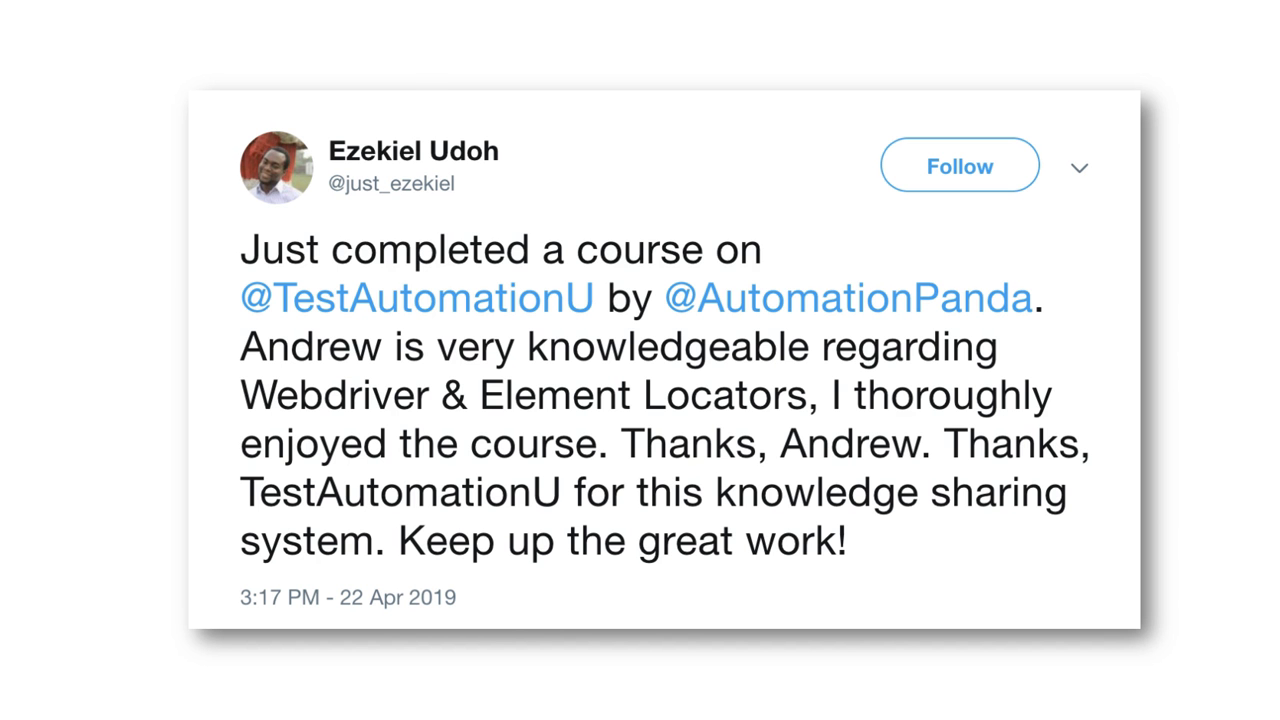
- Scroll from the learner's tweet to LinkedIn posts sharing the Automated Visual Testing certificate
scroll(down, 3)
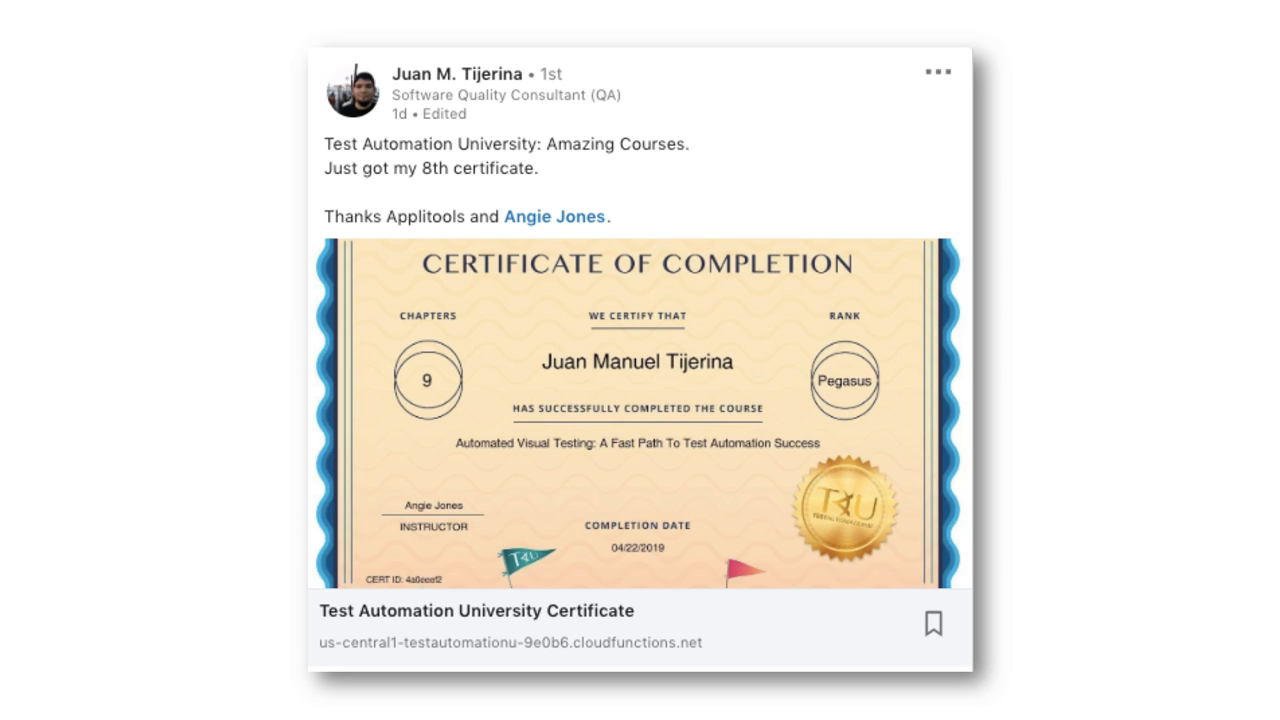
scroll(down, 3)
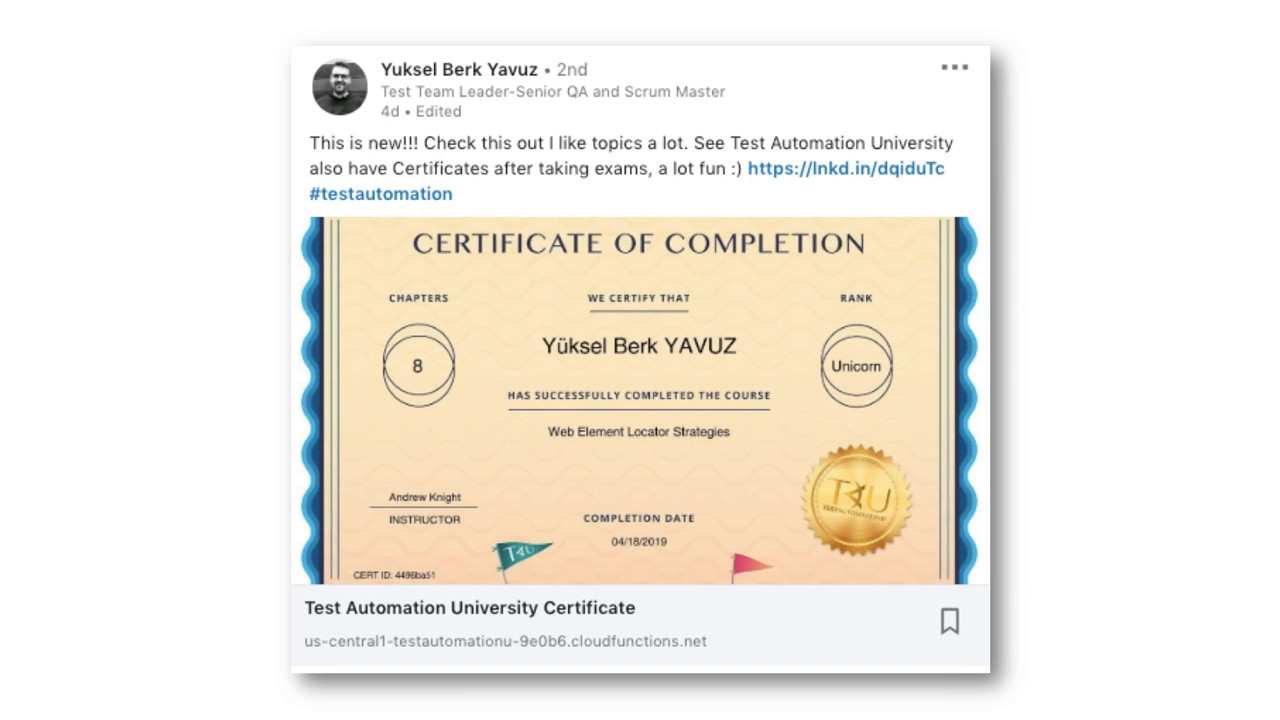
scroll(down, 3)
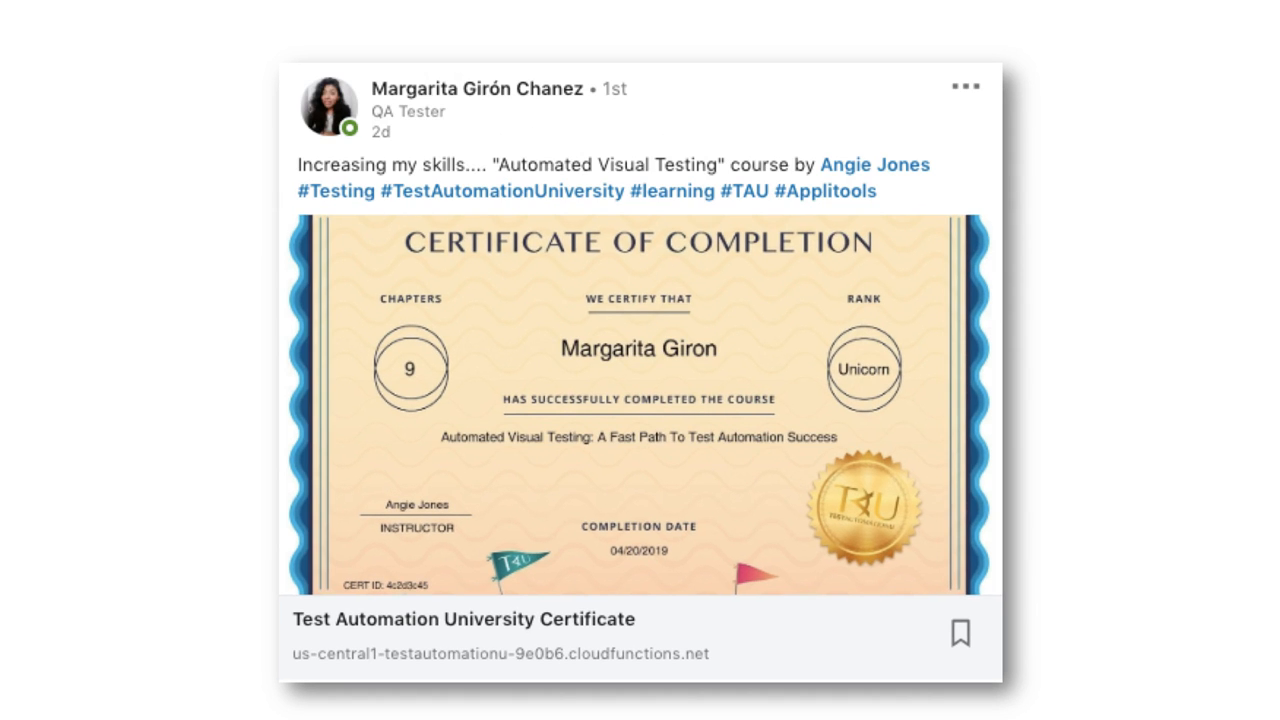